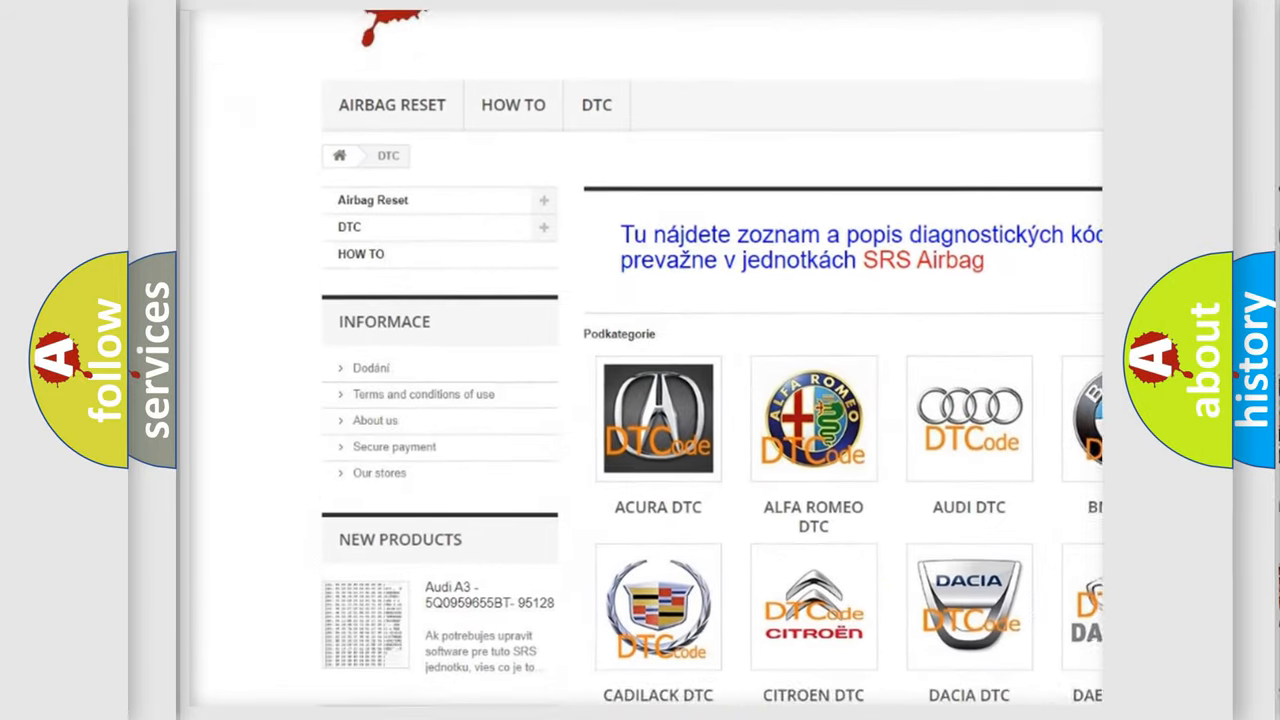
{"action": "scroll", "scroll_direction": "down", "scroll_amount": 3}
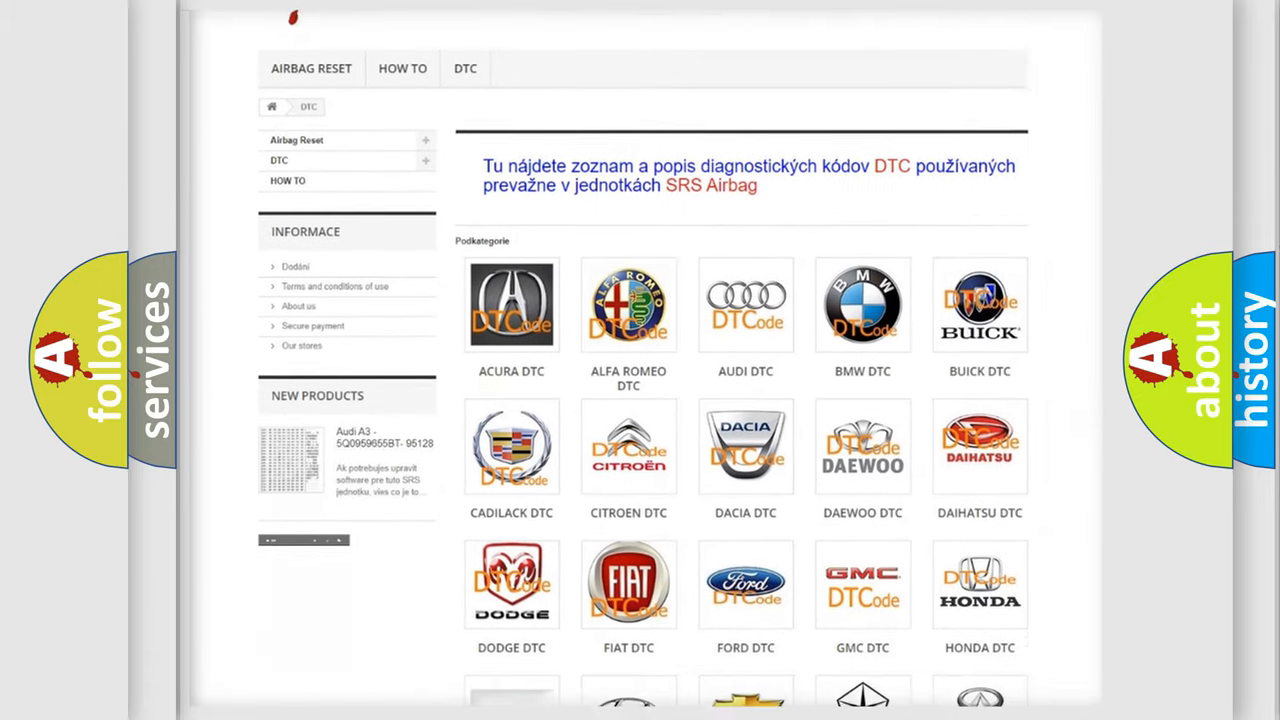
{"action": "scroll", "scroll_direction": "down", "scroll_amount": 3}
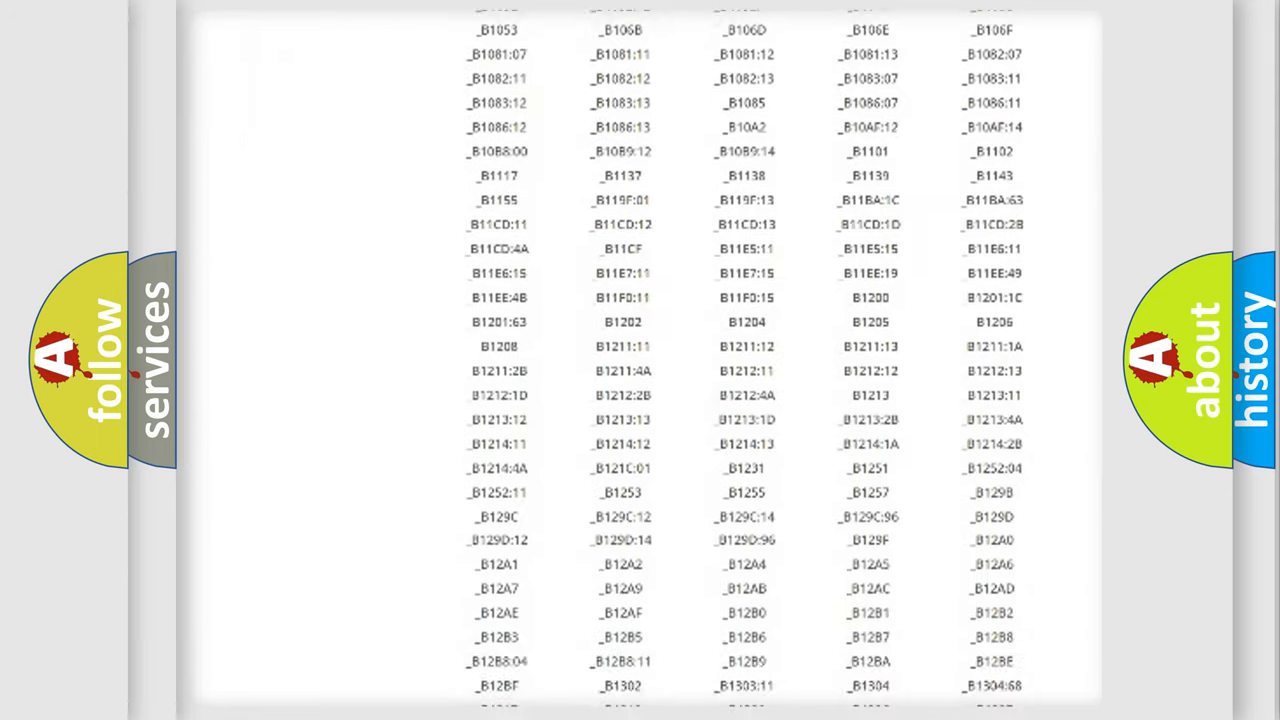
{"action": "scroll", "scroll_direction": "down", "scroll_amount": 3}
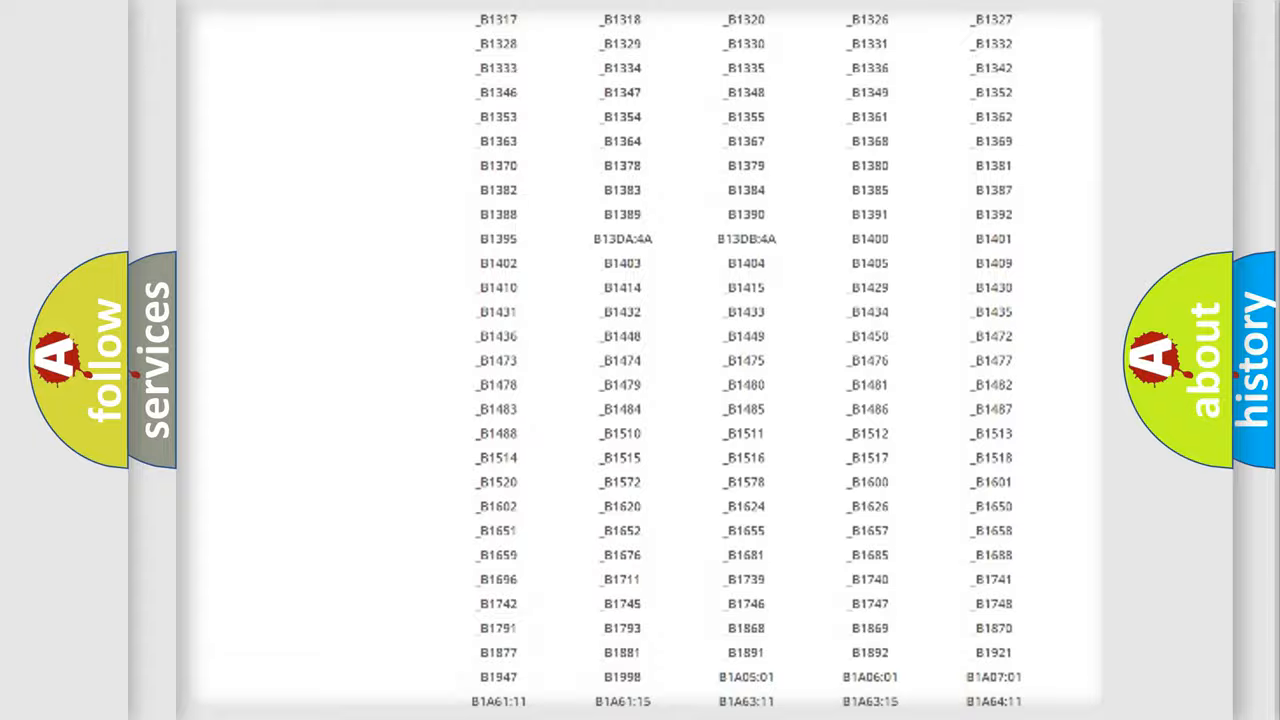